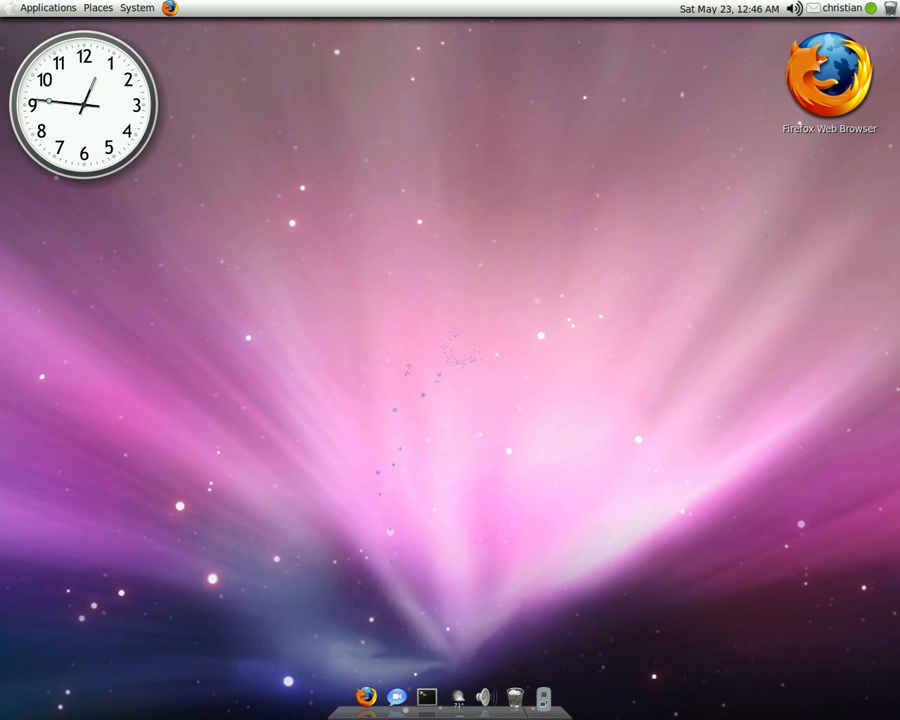
mouse_move(408, 462)
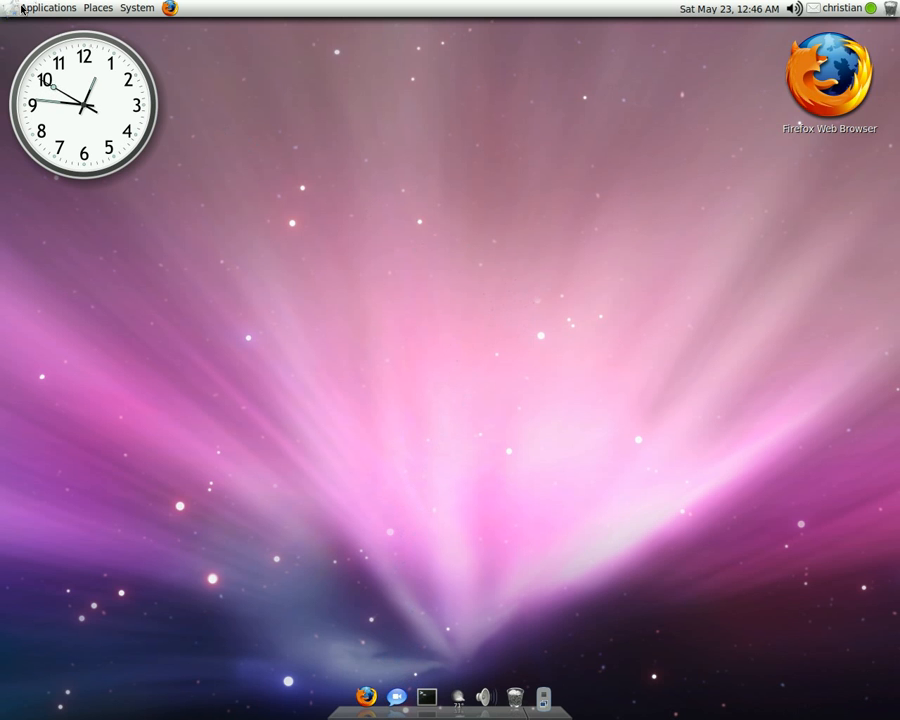
Select the hidden .purple folder further down the home folder's icon view
click(96, 8)
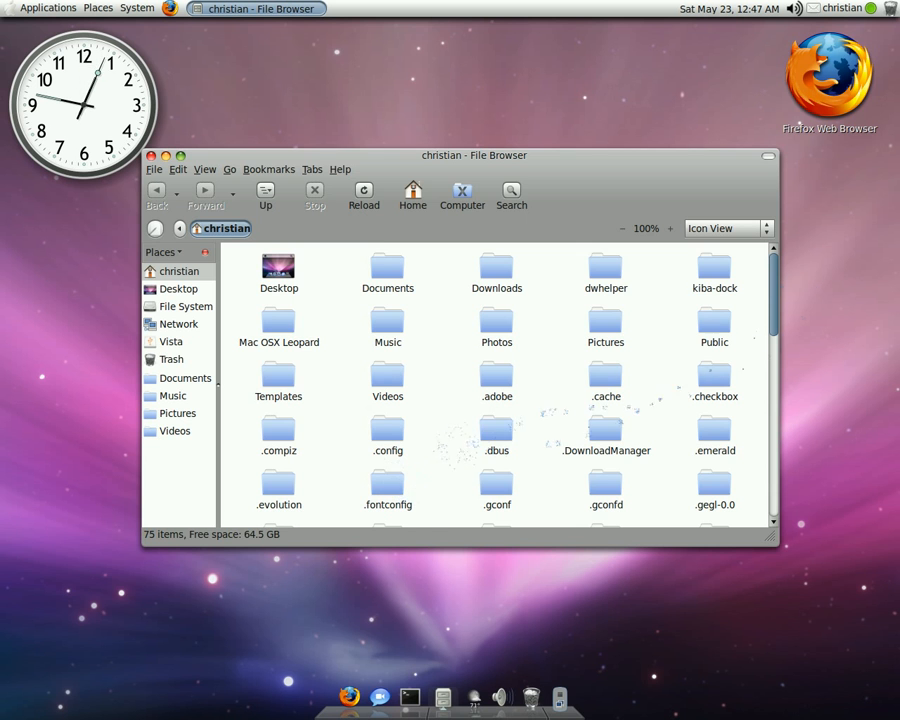
scroll(down, 3)
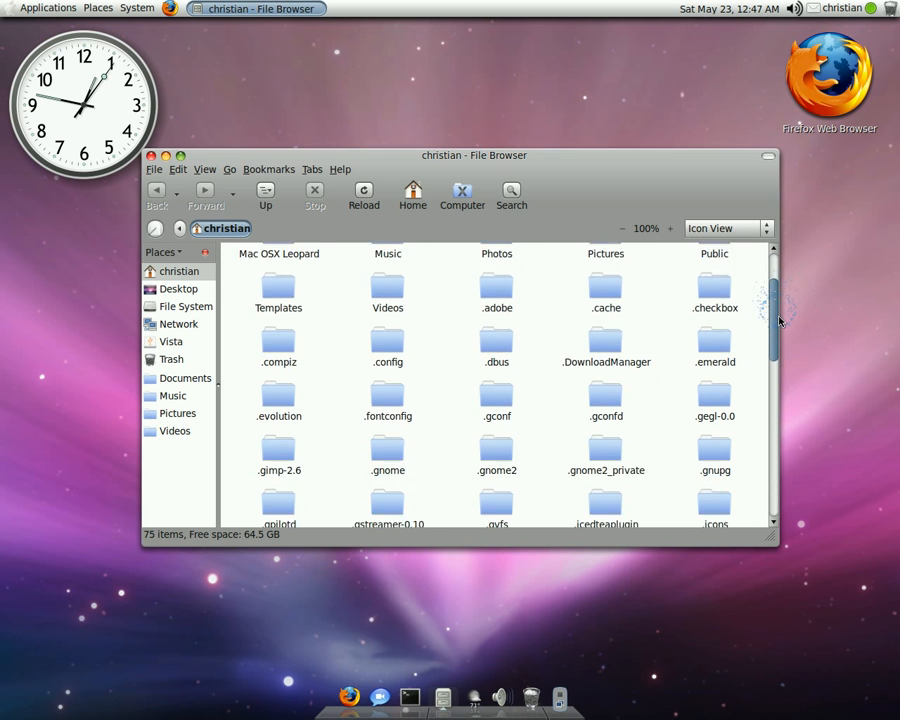
scroll(down, 3)
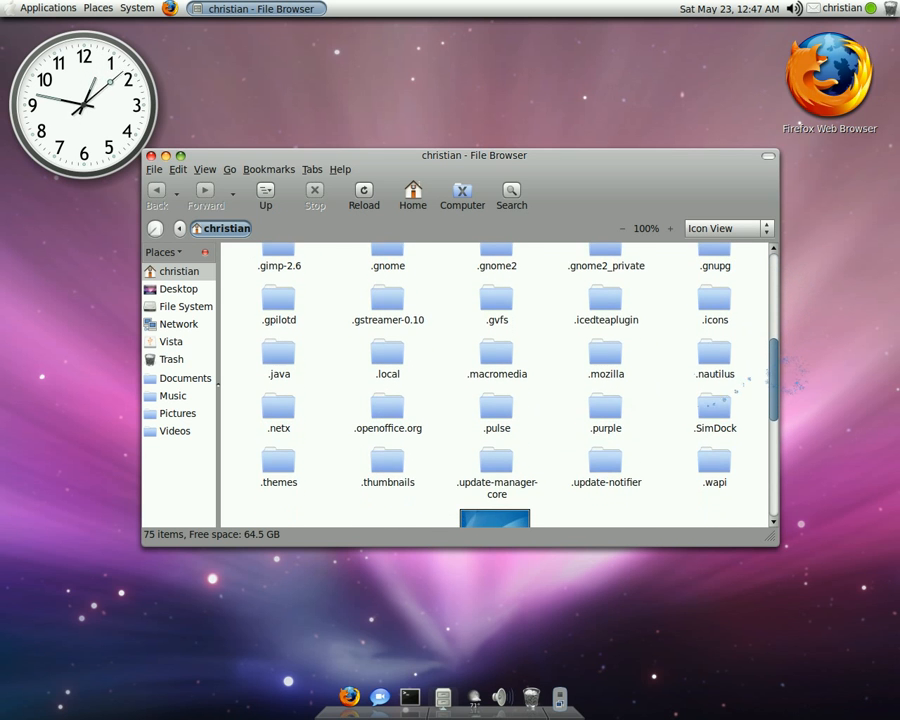
click(604, 408)
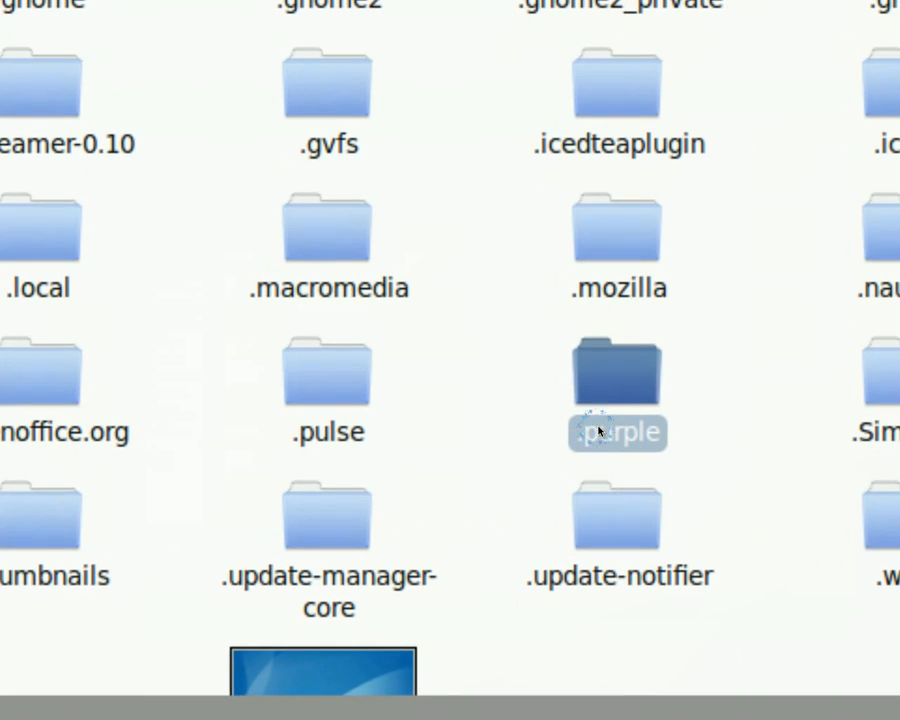
Look inside .purple's certificates subfolder and come back to the .purple contents
double_click(616, 384)
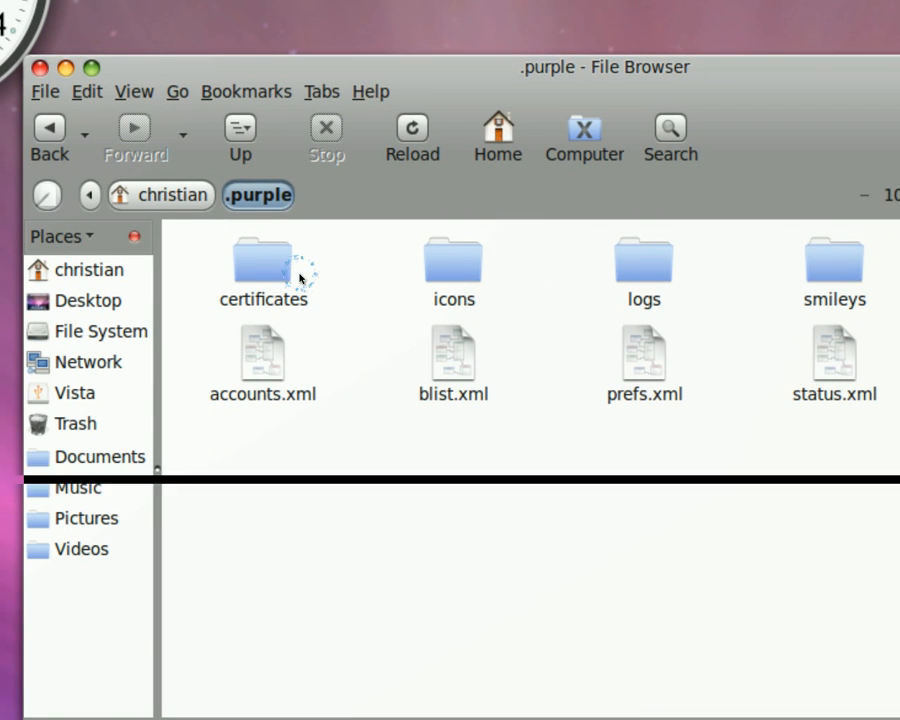
double_click(264, 262)
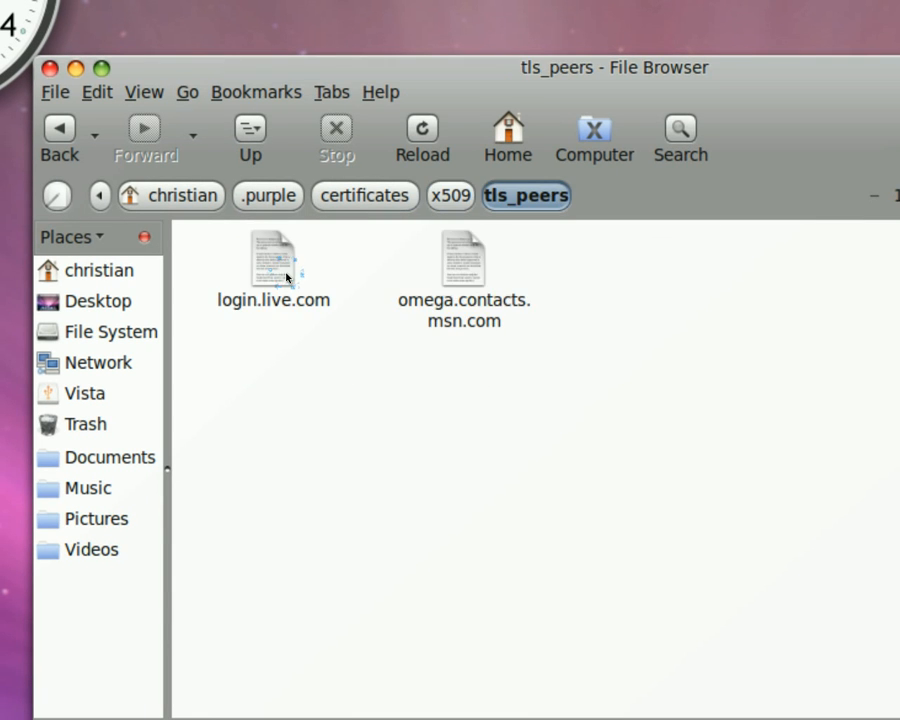
click(58, 138)
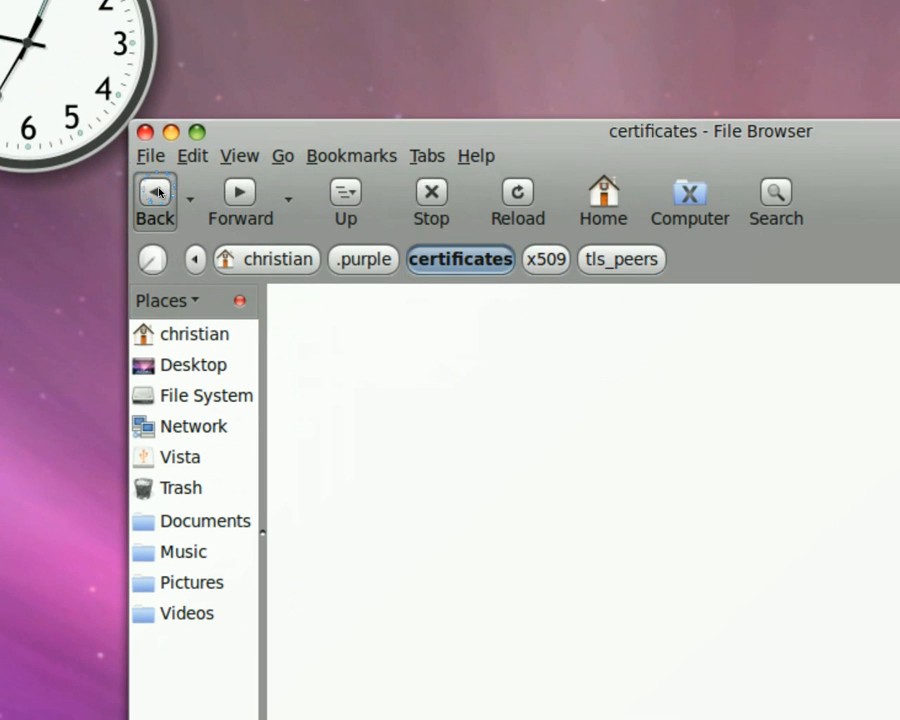
click(154, 200)
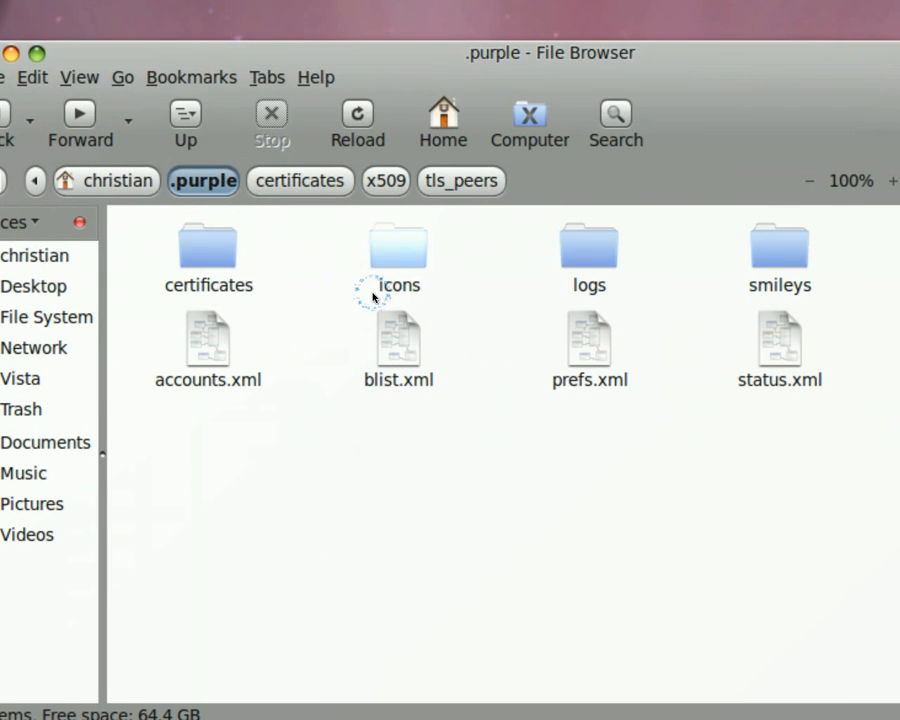
Look inside the buddy icons subfolder and return to the .purple contents
double_click(398, 244)
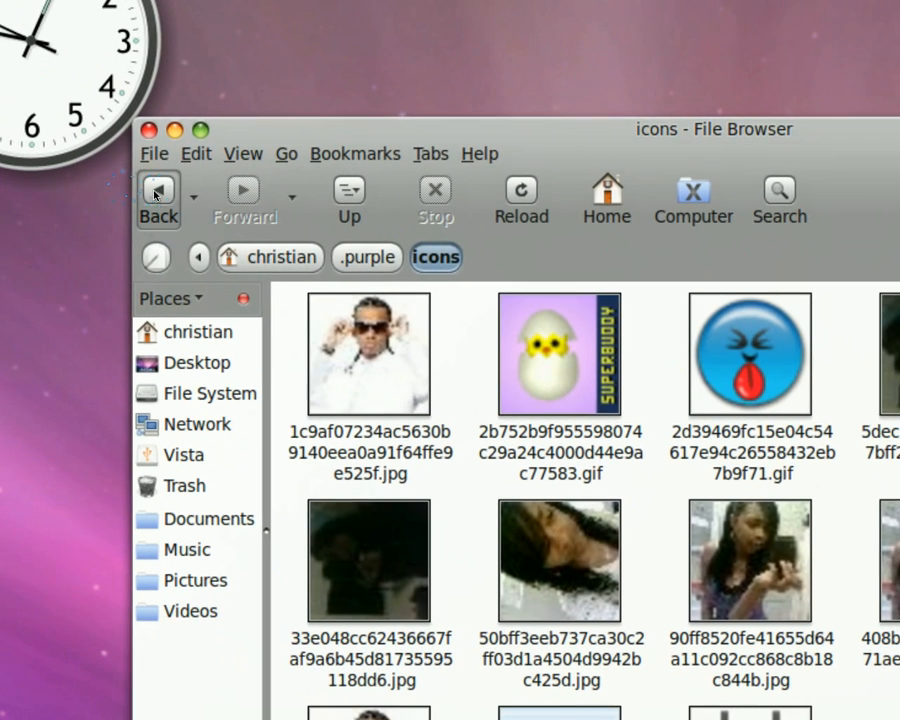
click(158, 190)
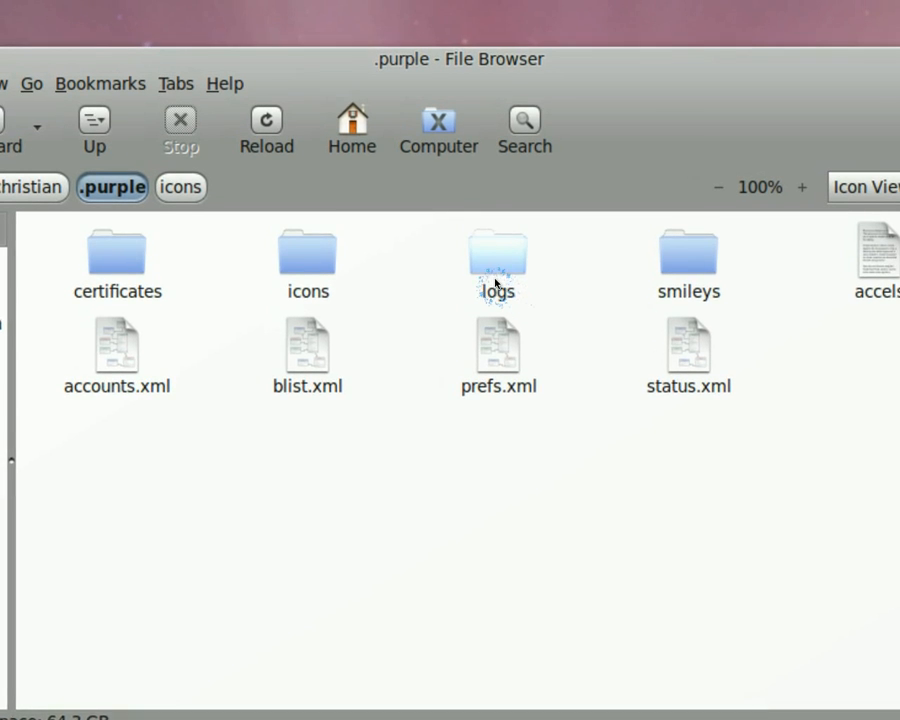
double_click(498, 262)
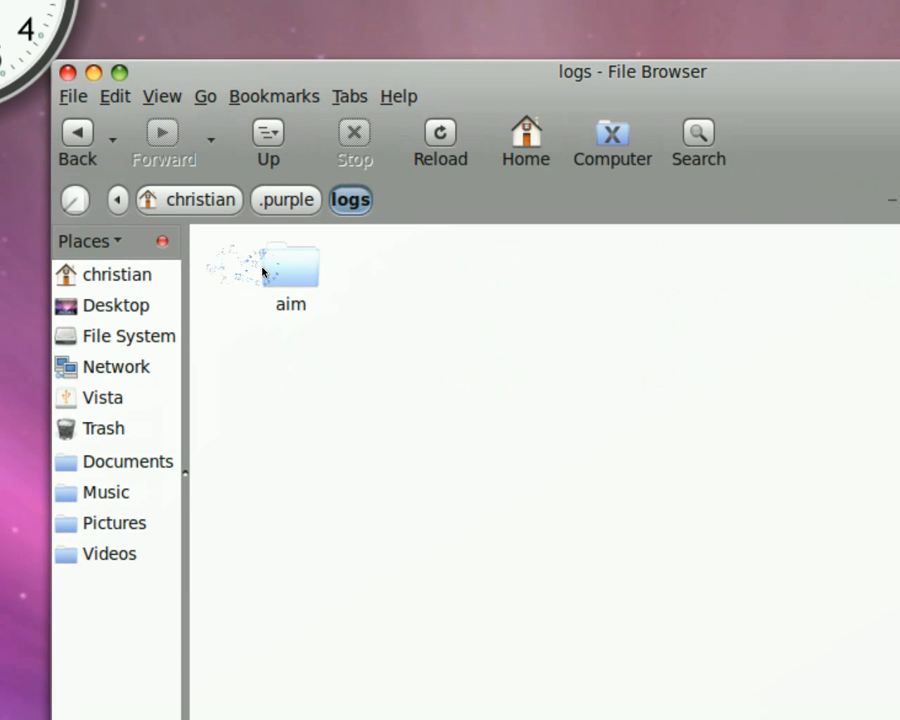
double_click(282, 268)
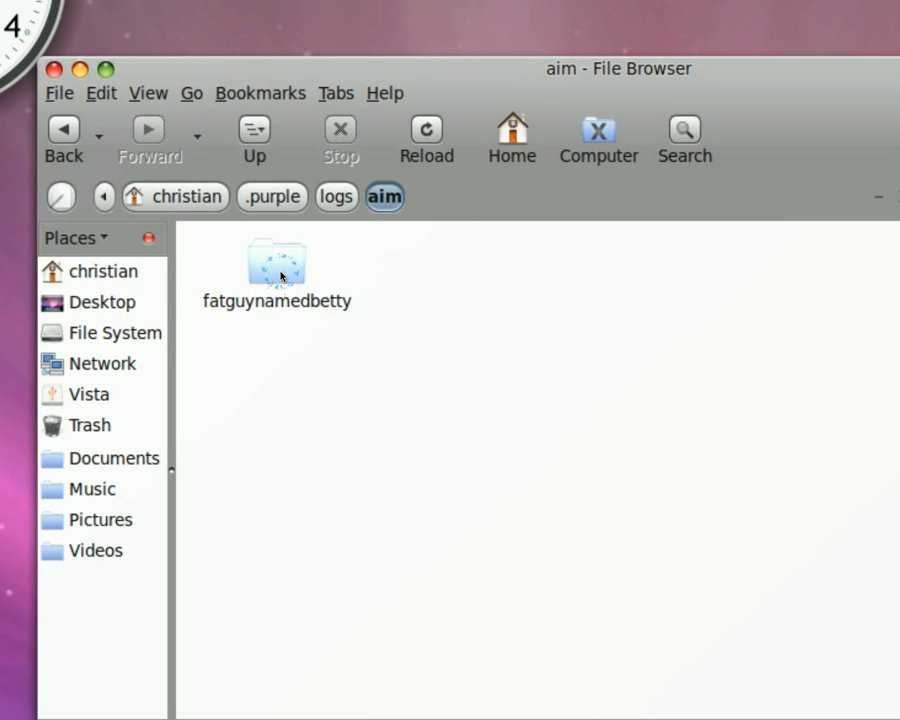
double_click(276, 264)
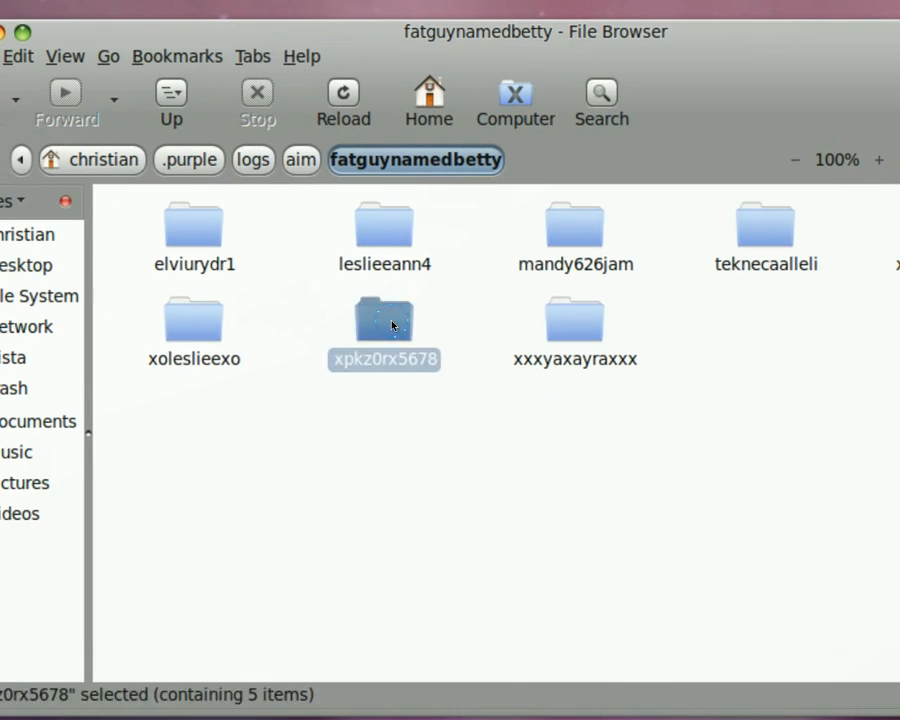
double_click(384, 324)
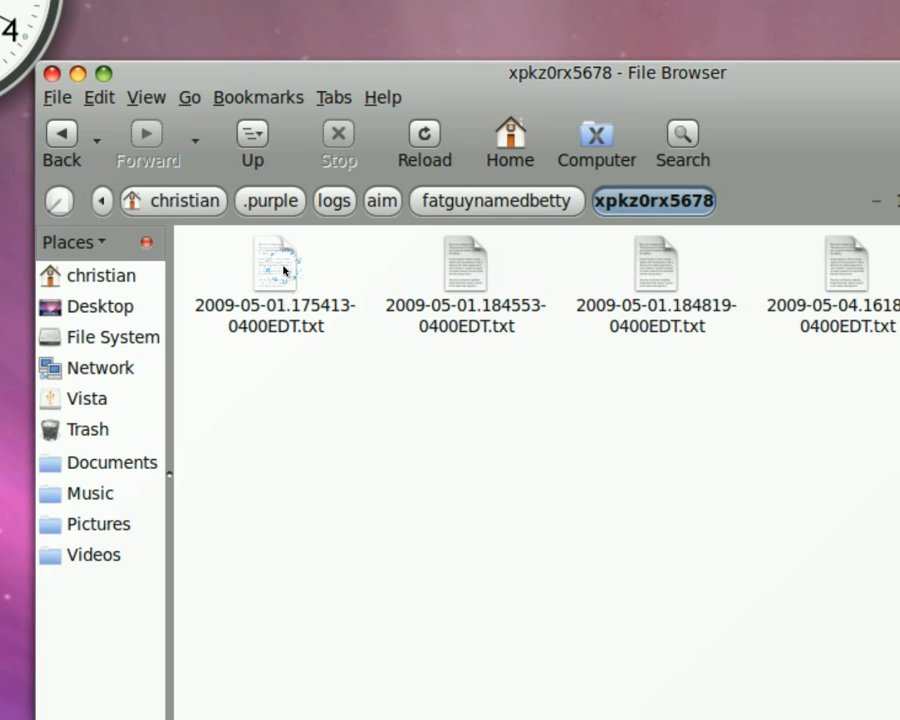
click(276, 264)
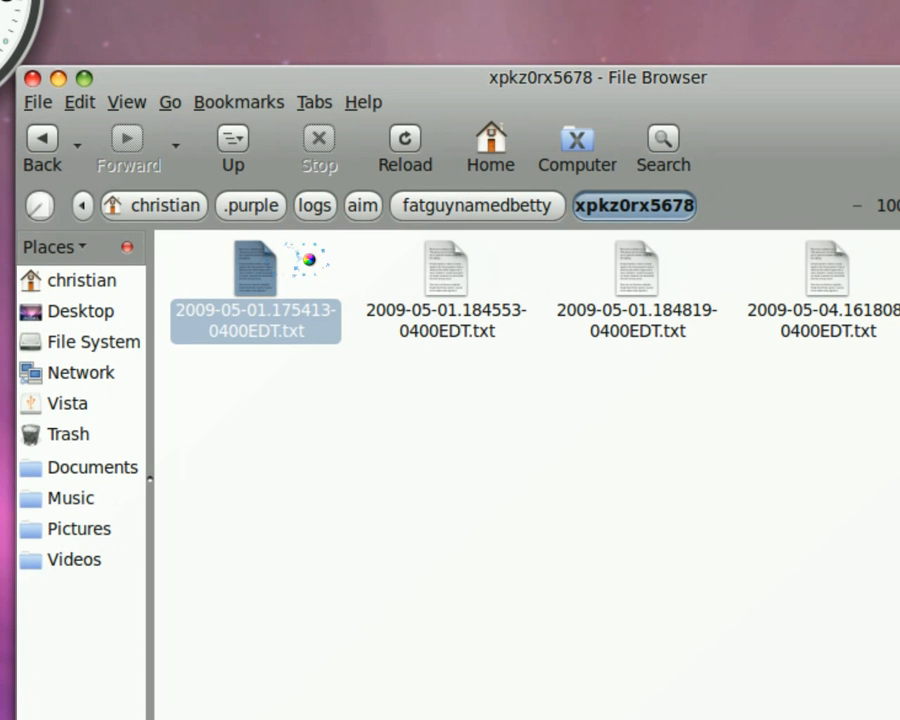
Read the xpkz0rx5678 chat log text file in gedit
double_click(256, 268)
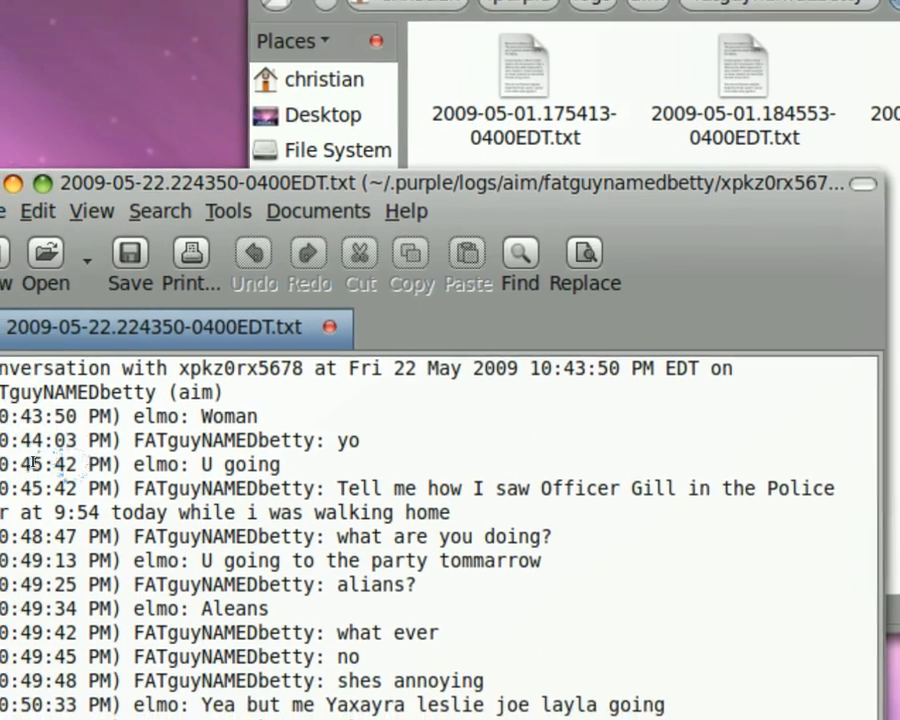
scroll(down, 3)
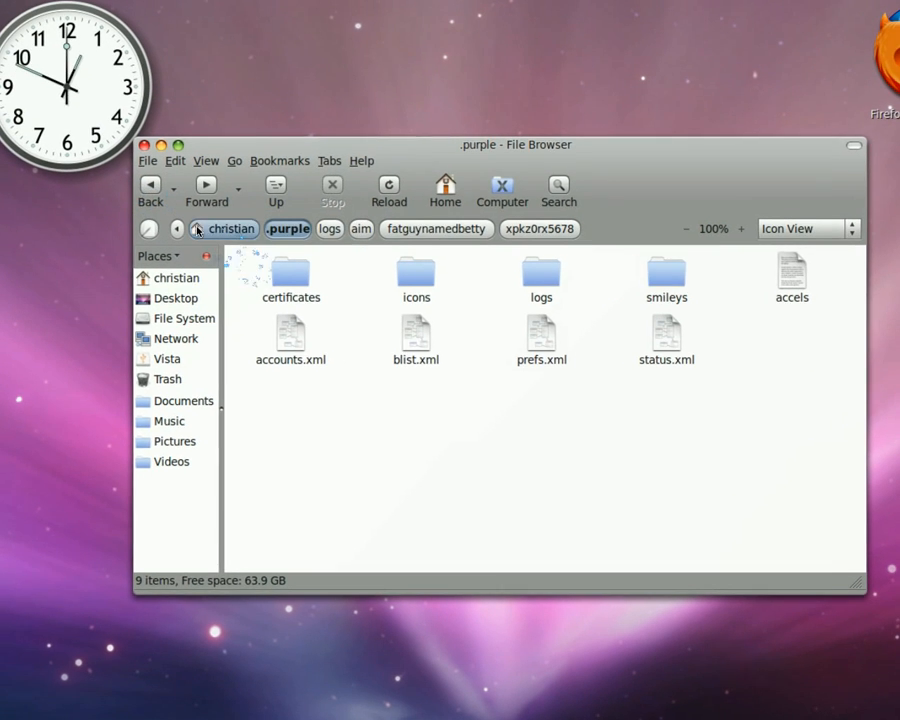
Close the File Browser window, leaving the empty GNOME desktop
click(148, 144)
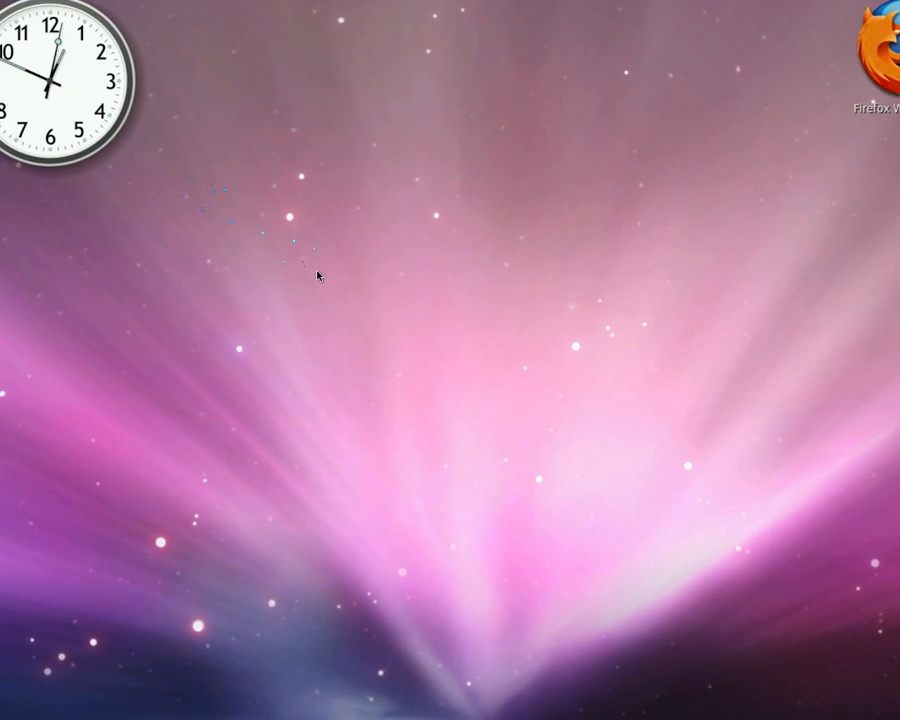